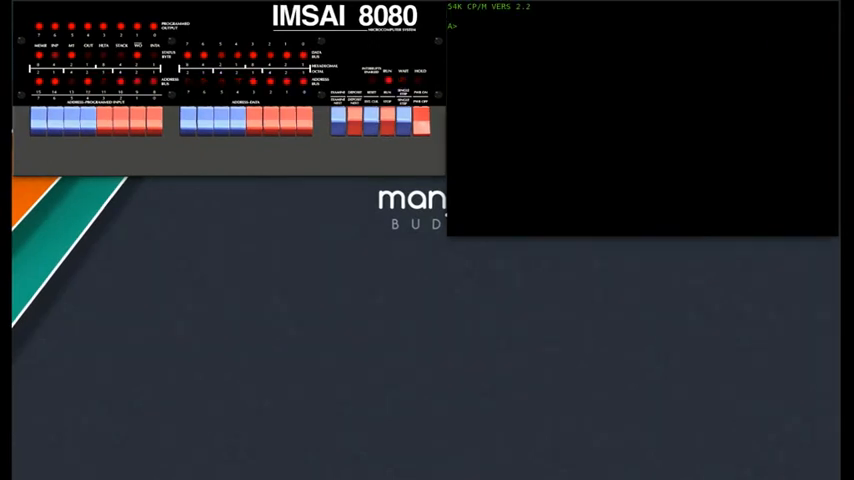
pyautogui.write('b:')
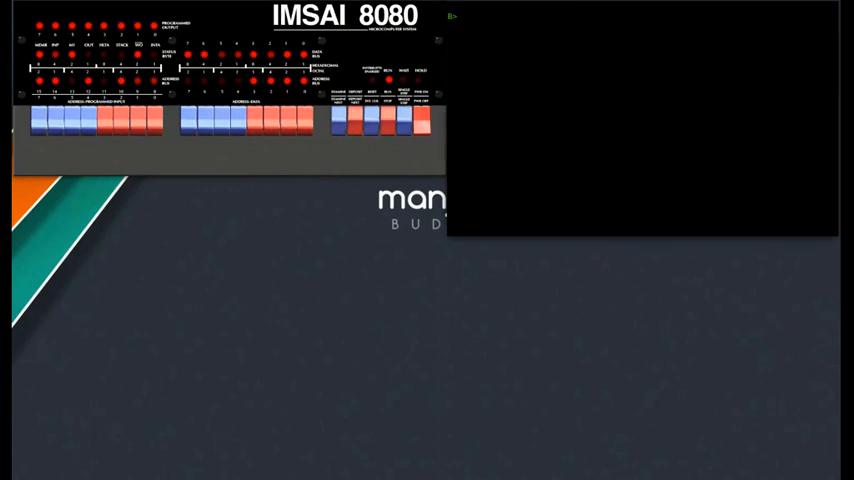
pyautogui.write('dir')
pyautogui.write('a:')
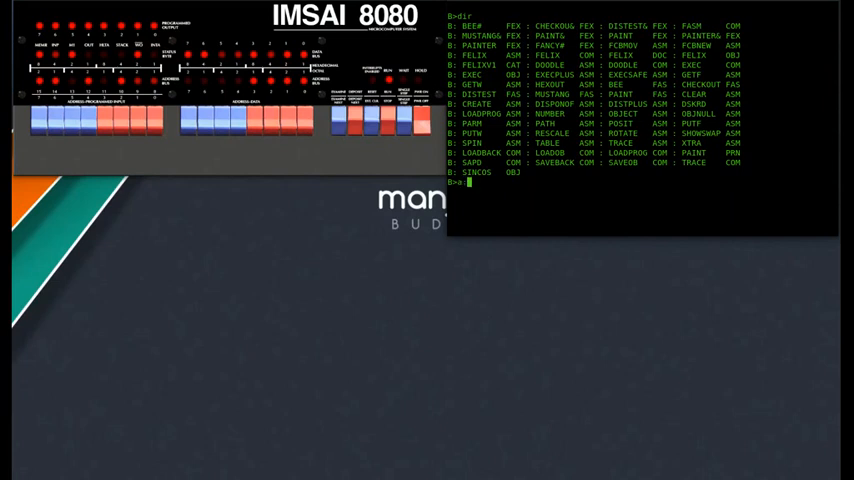
pyautogui.write('ed bee.')
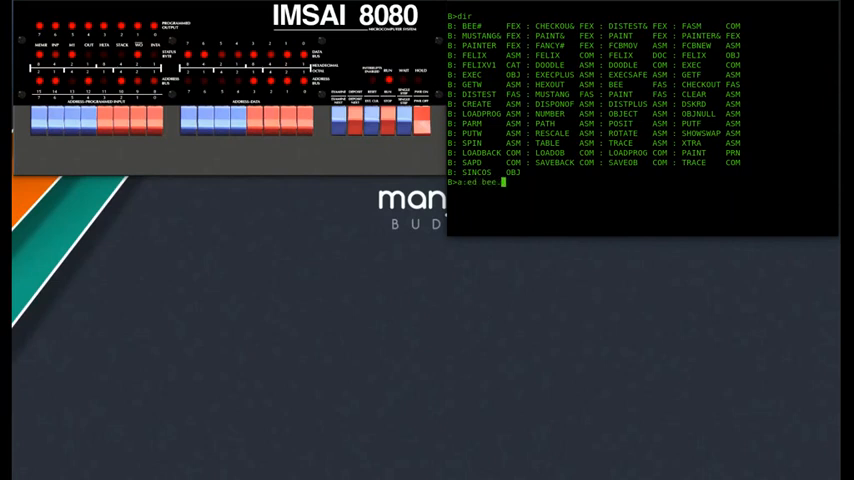
pyautogui.write('fas')
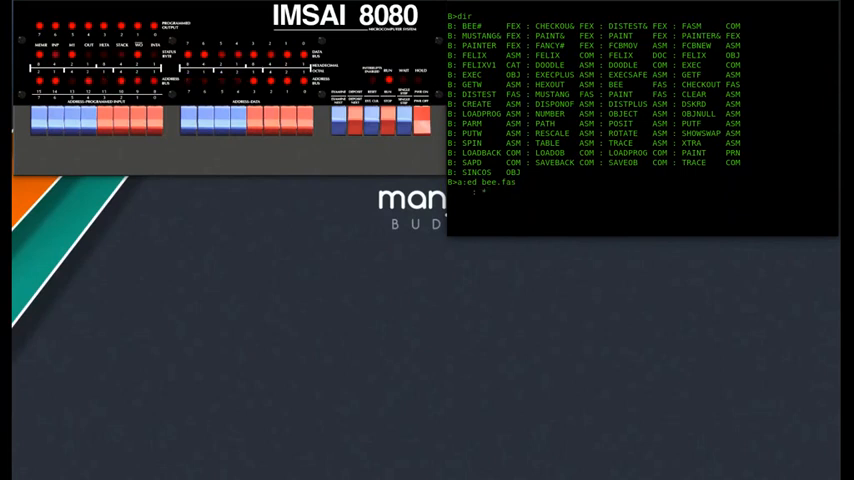
pyautogui.write('100')
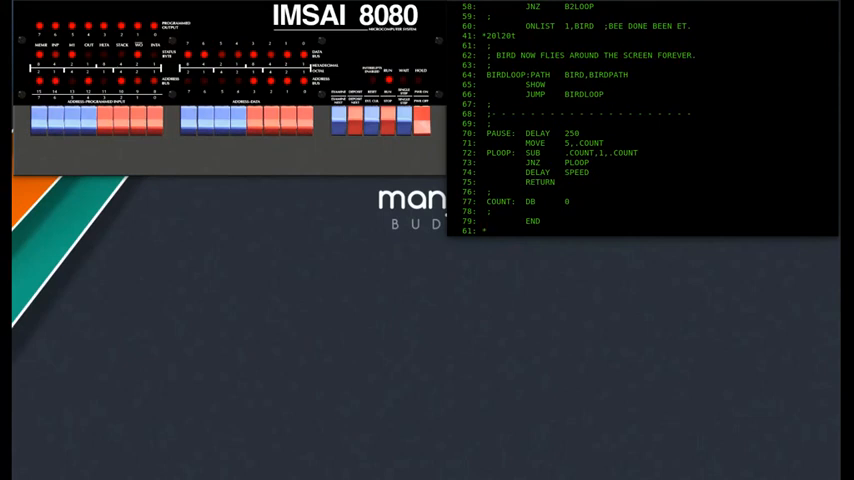
pyautogui.write('q')
pyautogui.write('felix')
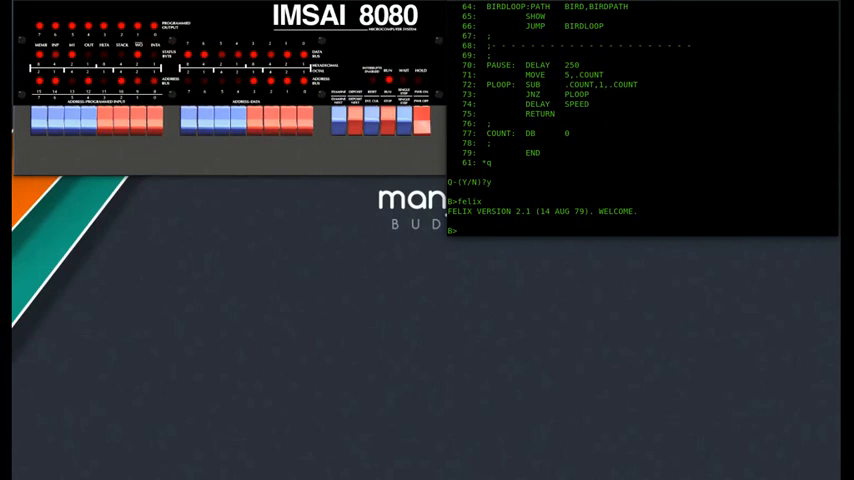
pyautogui.write('dir *.fas')
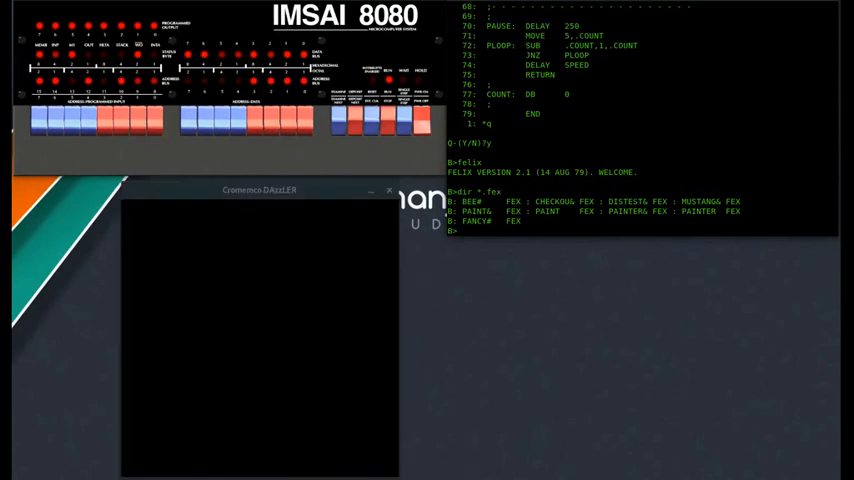
pyautogui.write('exec')
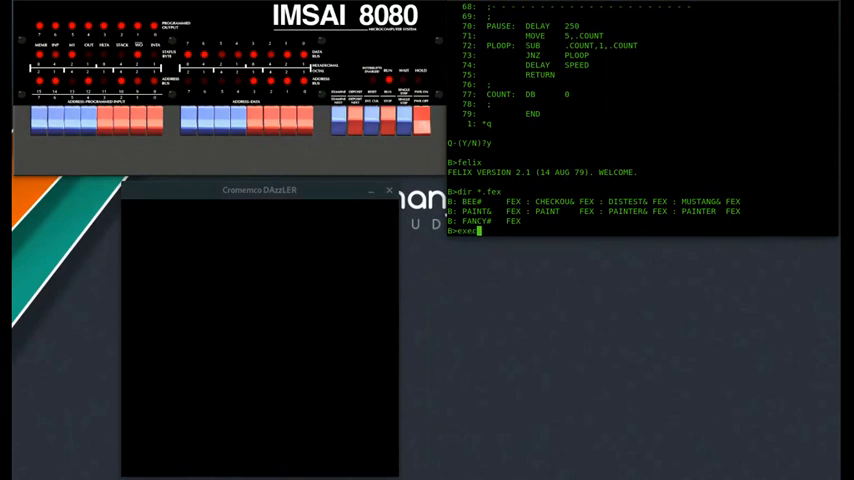
pyautogui.write('bee')
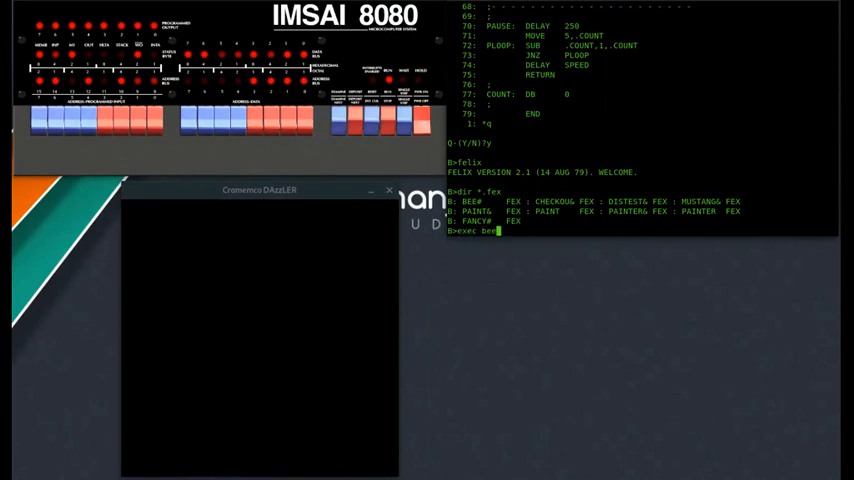
pyautogui.write('#')
pyautogui.write('exe')
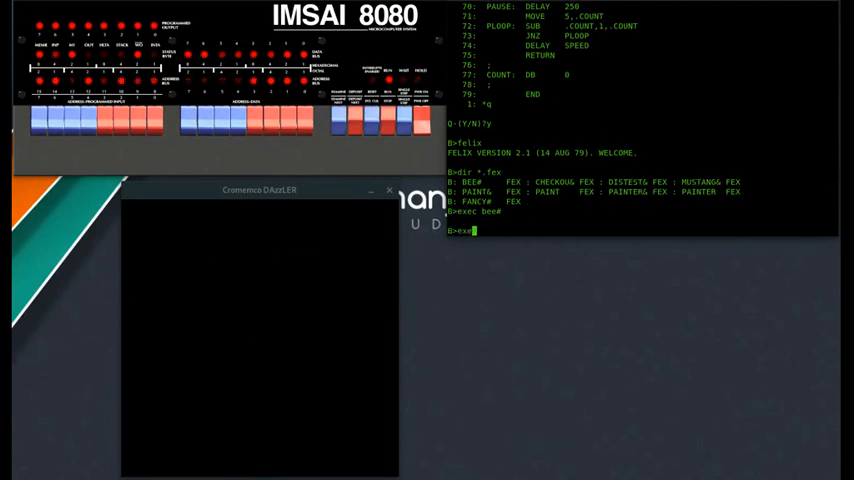
pyautogui.write('must')
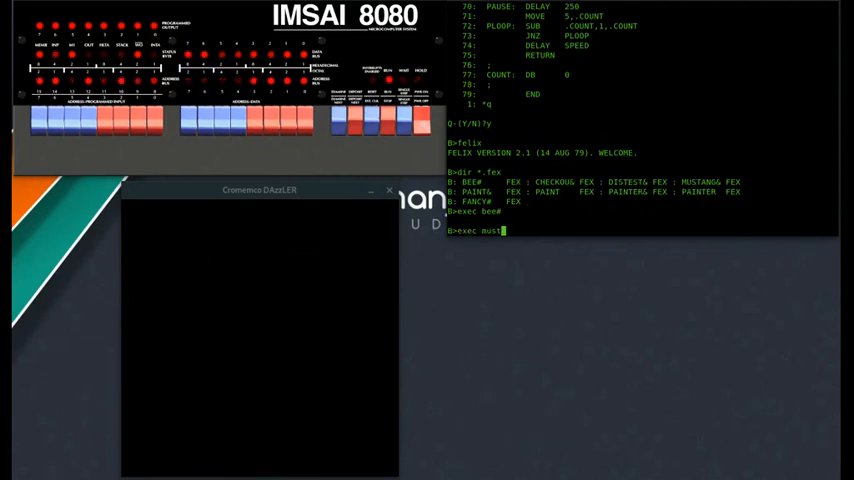